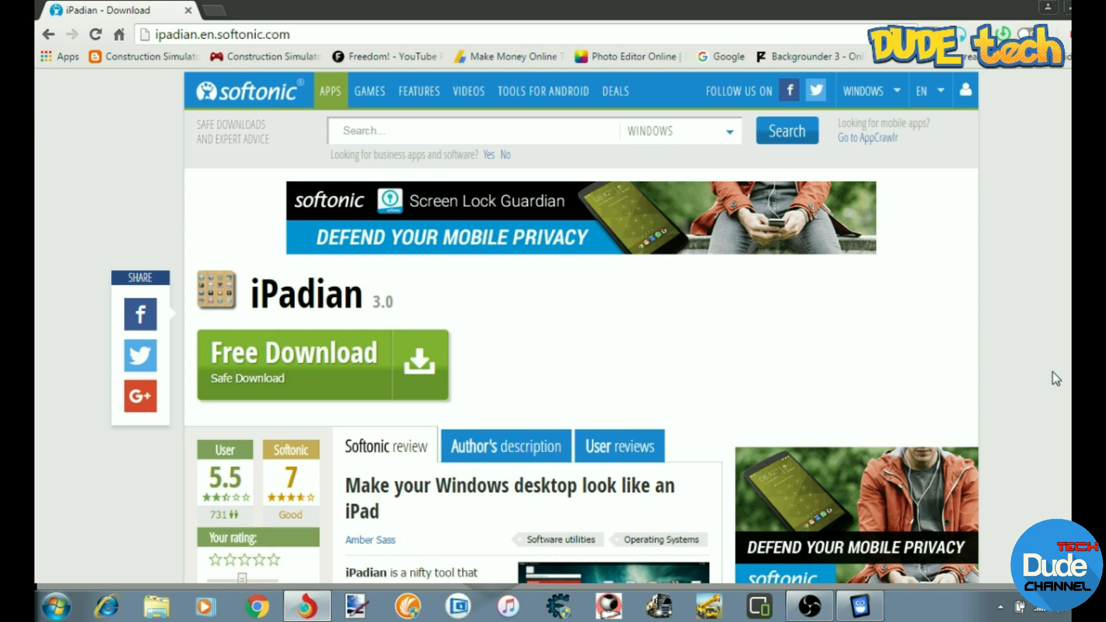
mouse_move(355, 34)
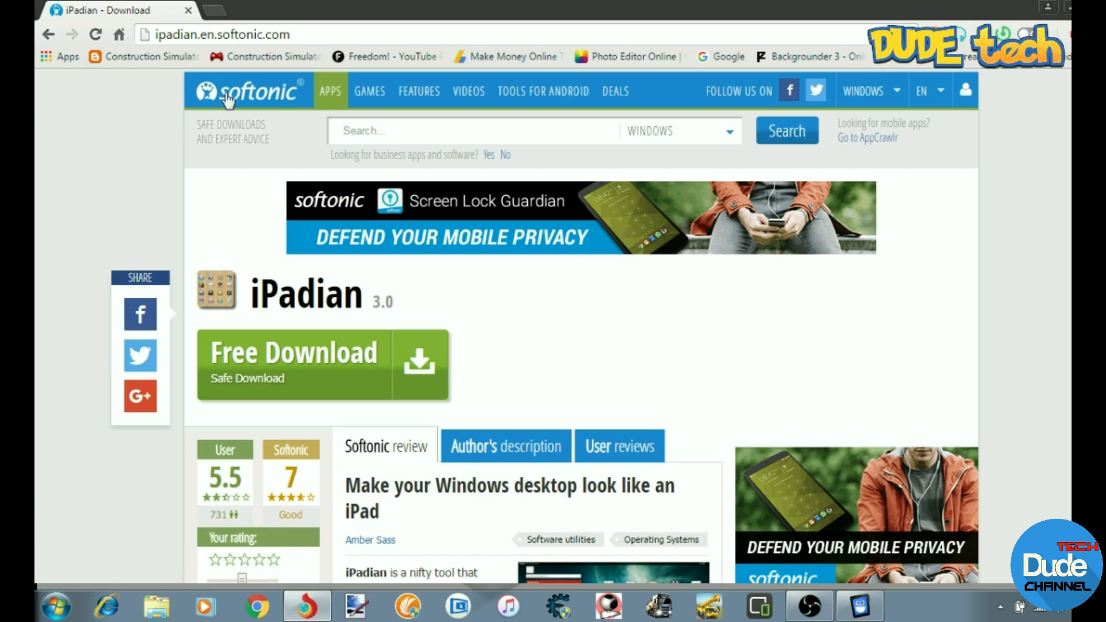
mouse_move(97, 397)
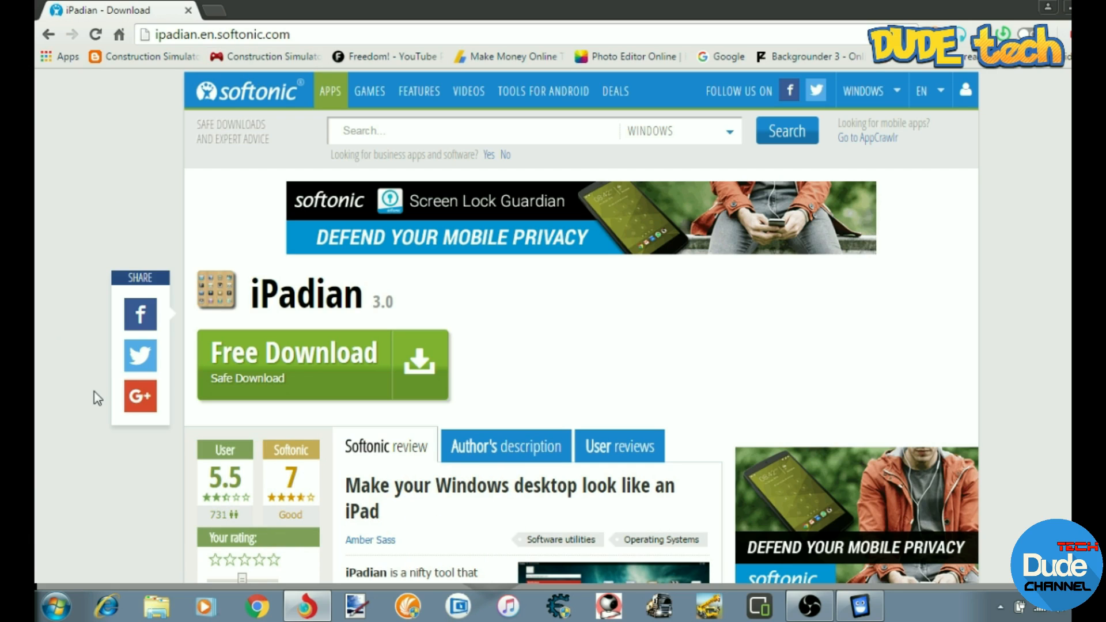
mouse_move(285, 365)
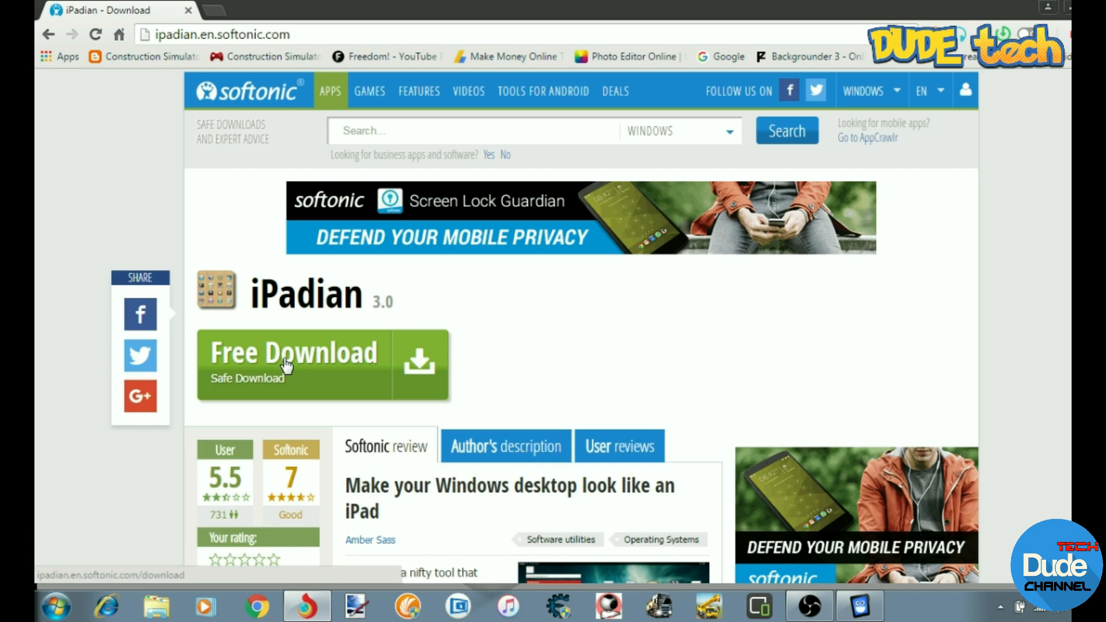
mouse_move(277, 392)
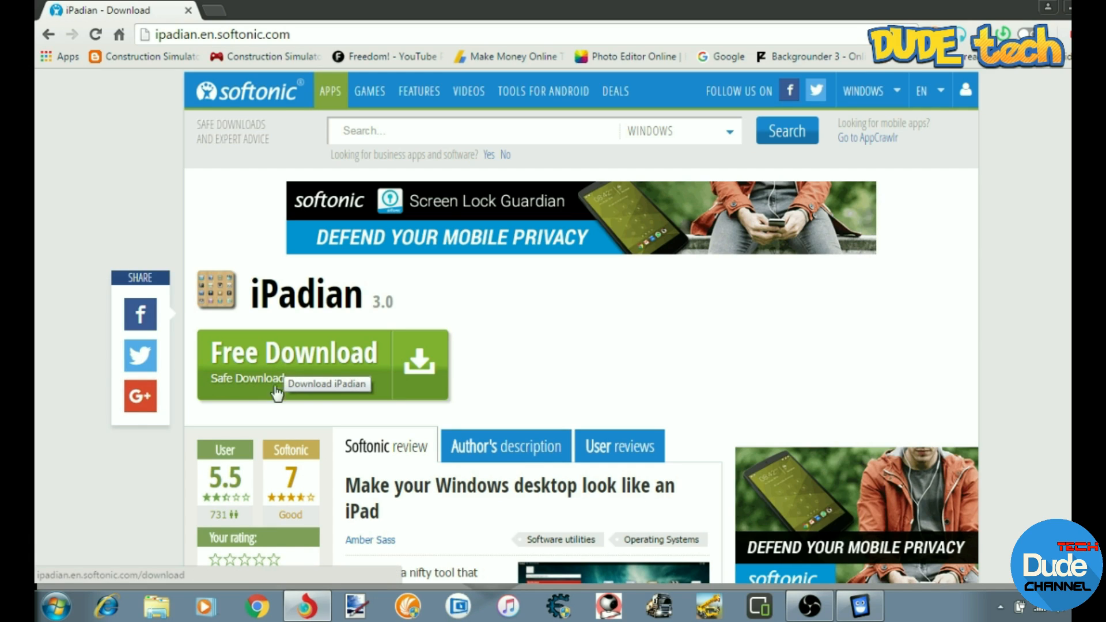
mouse_move(277, 370)
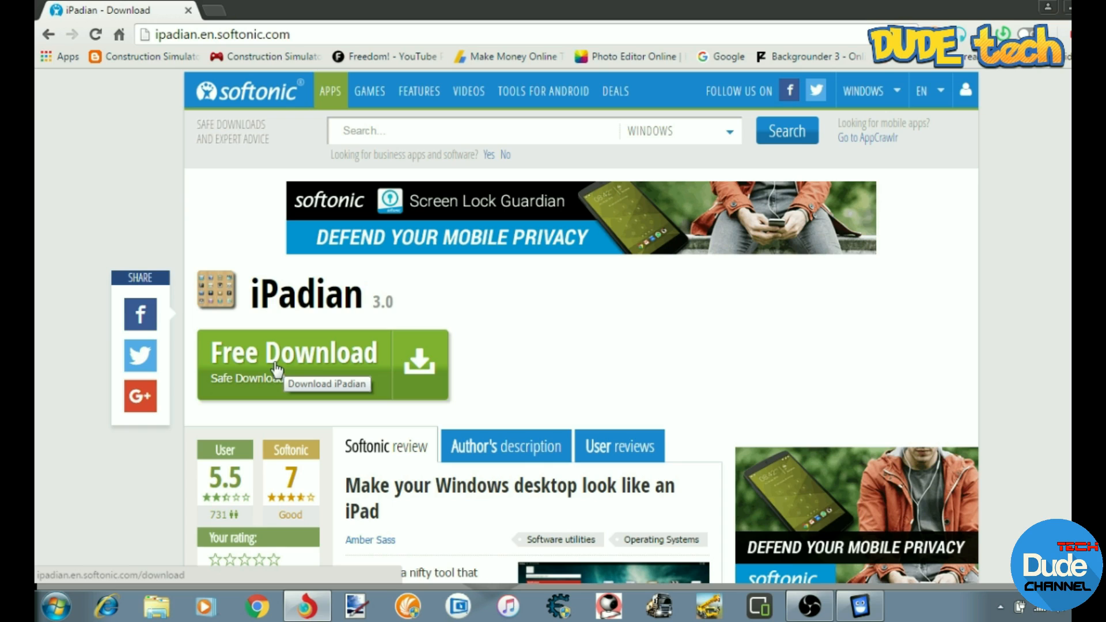
mouse_move(520, 38)
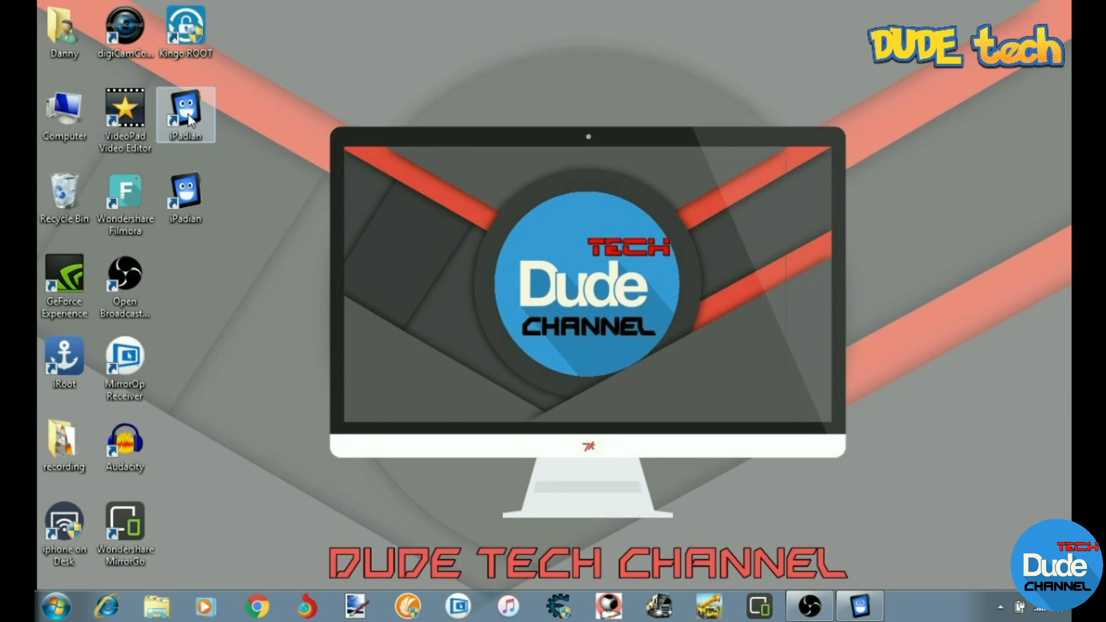
mouse_move(846, 485)
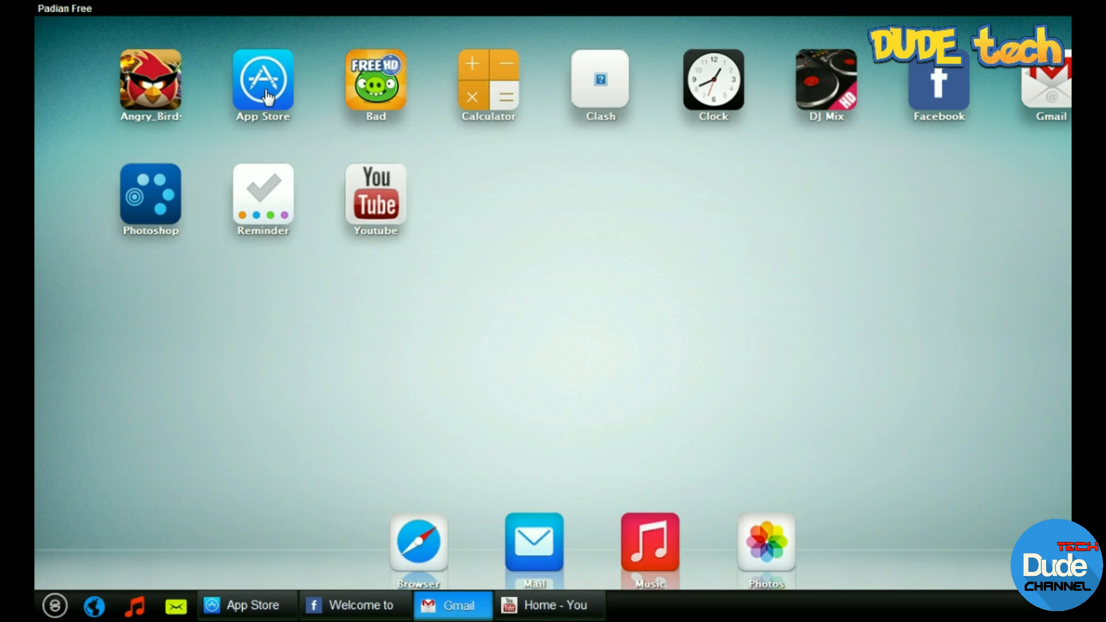
mouse_move(313, 295)
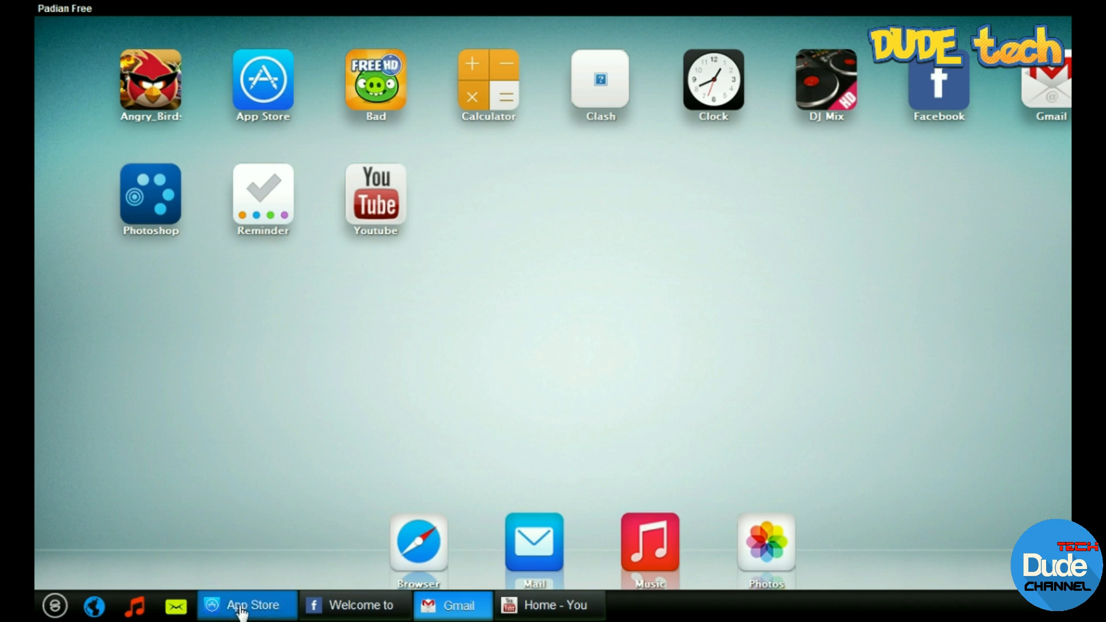
Open the iPadian App Store from the bottom taskbar.
left_click(246, 605)
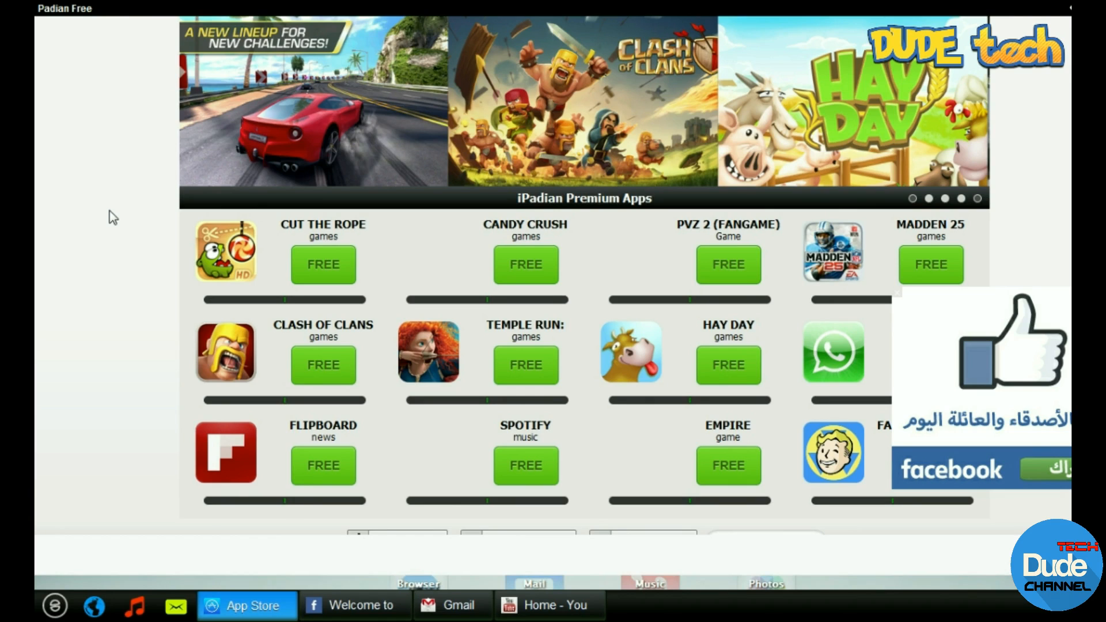
mouse_move(982, 347)
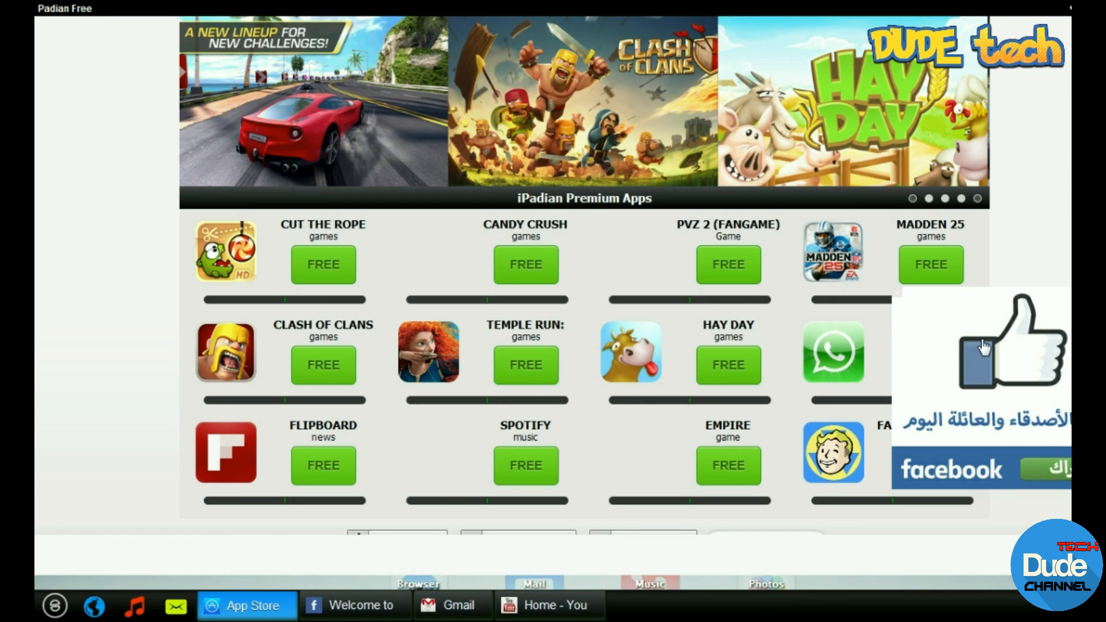
mouse_move(921, 208)
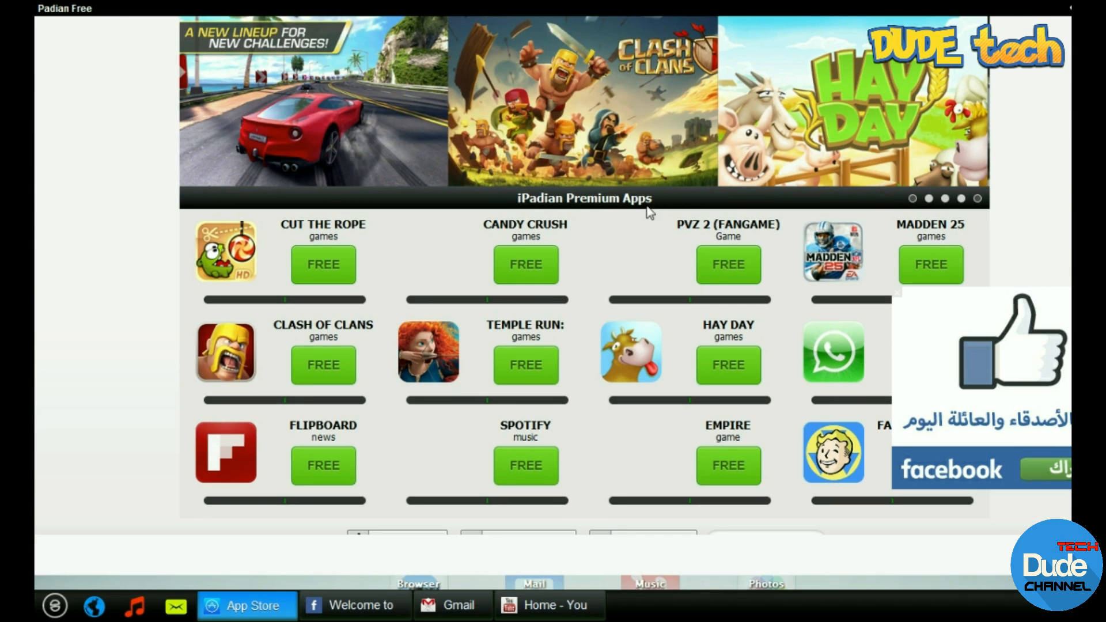
mouse_move(444, 353)
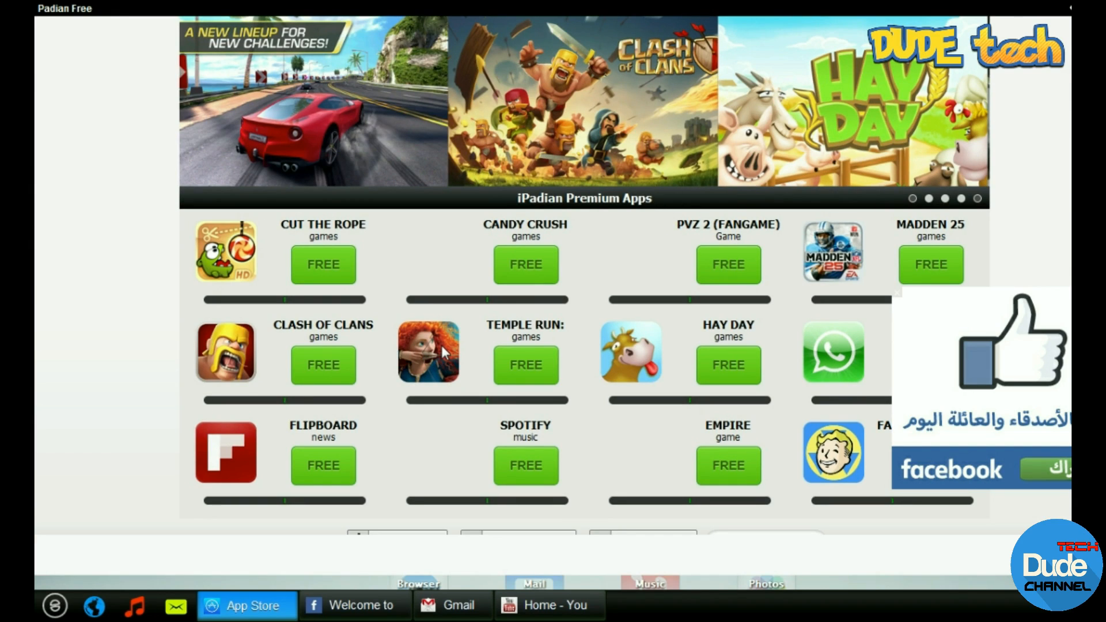
mouse_move(383, 436)
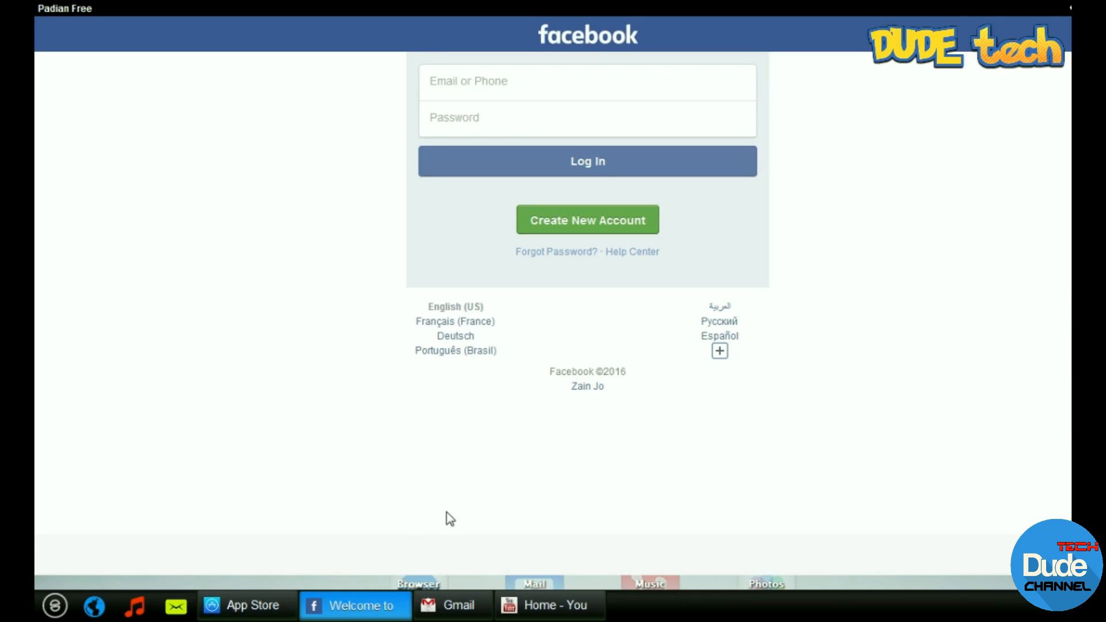
mouse_move(543, 256)
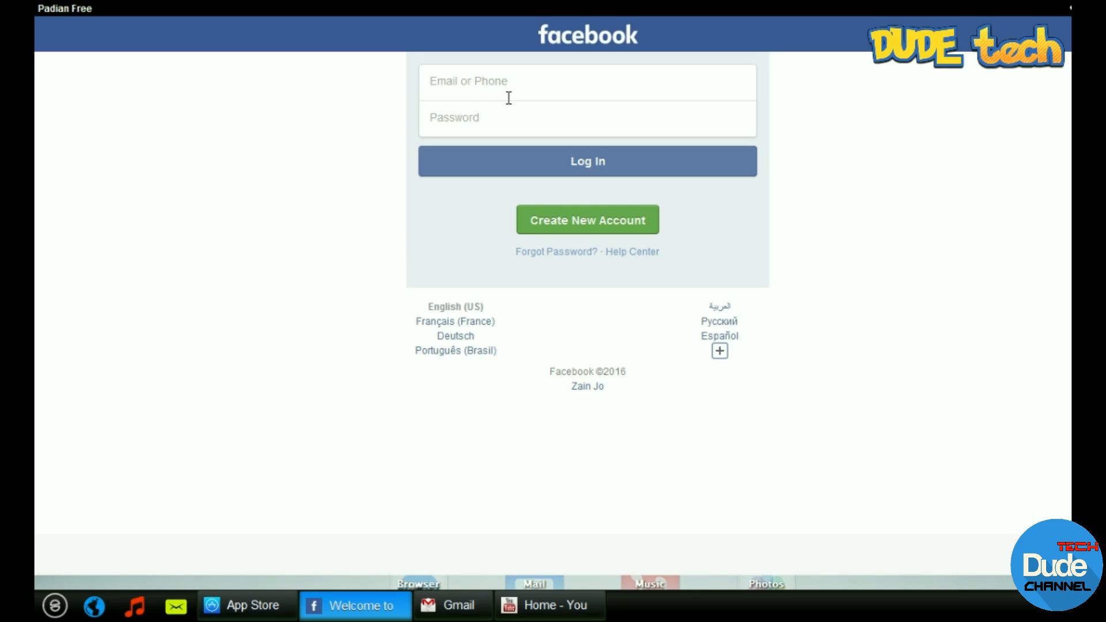
mouse_move(469, 605)
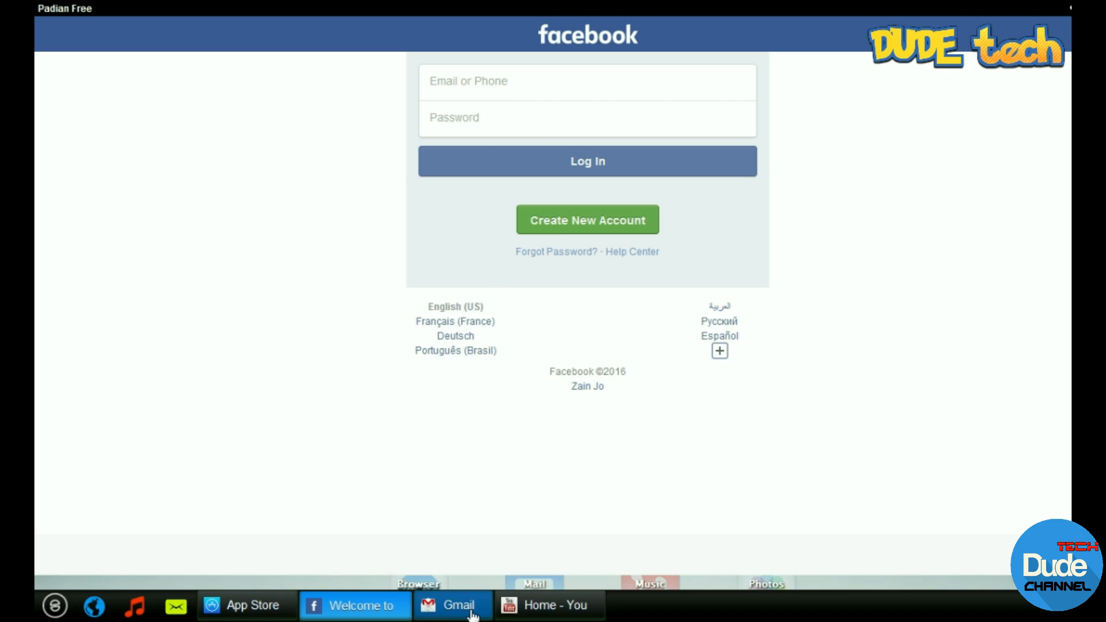
mouse_move(559, 511)
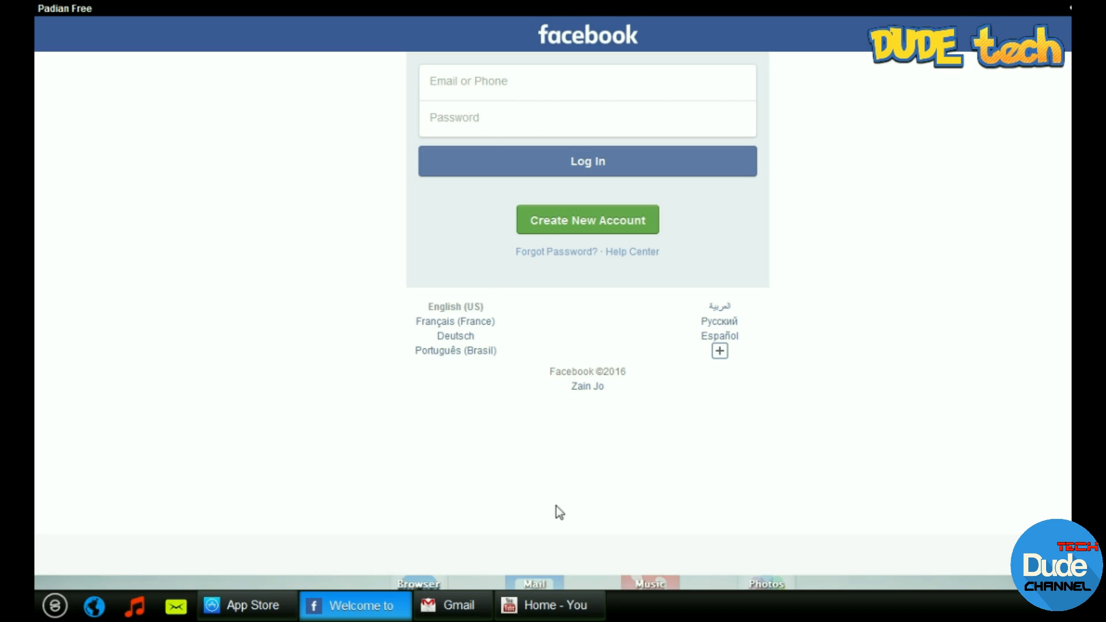
Switch from the Facebook login page to the Gmail app.
left_click(453, 604)
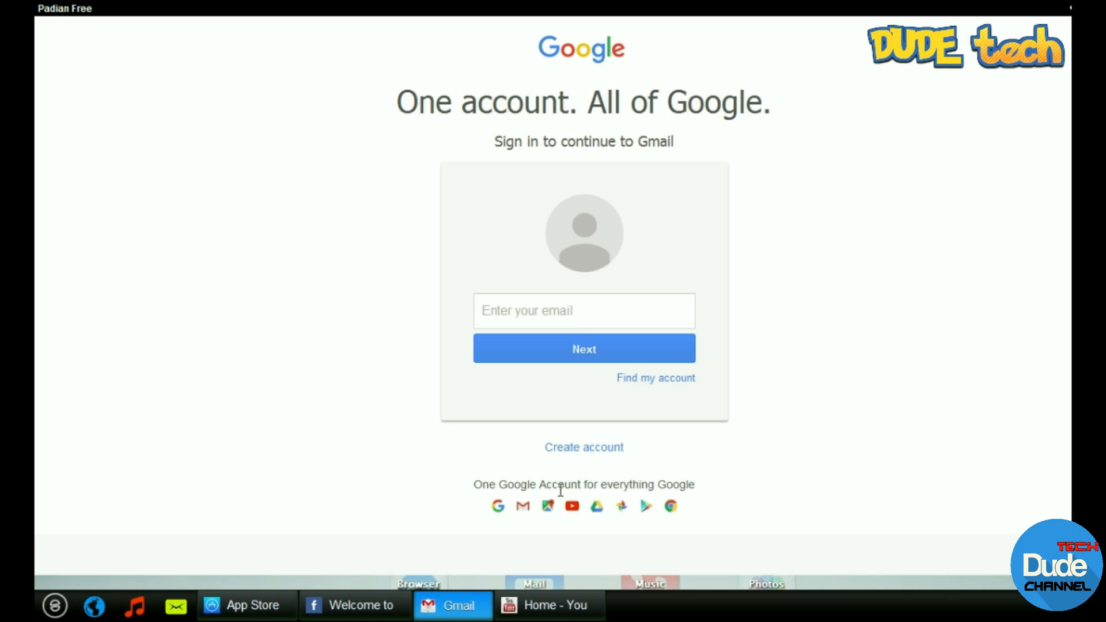
Activate the 'Enter your email' field on the Gmail sign-in page.
left_click(583, 310)
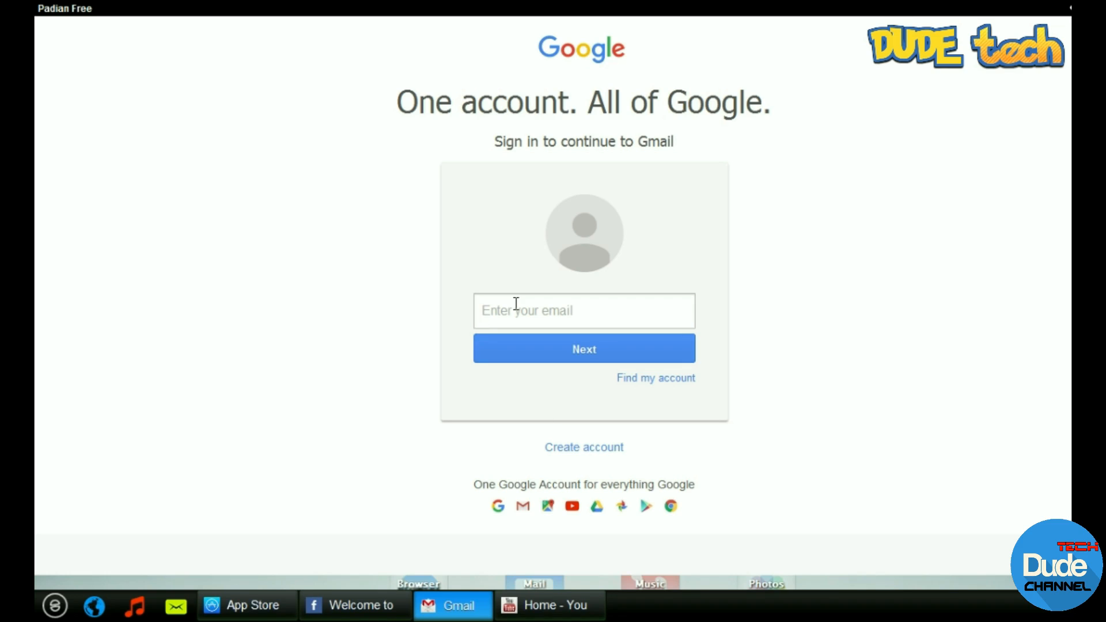
left_click(584, 310)
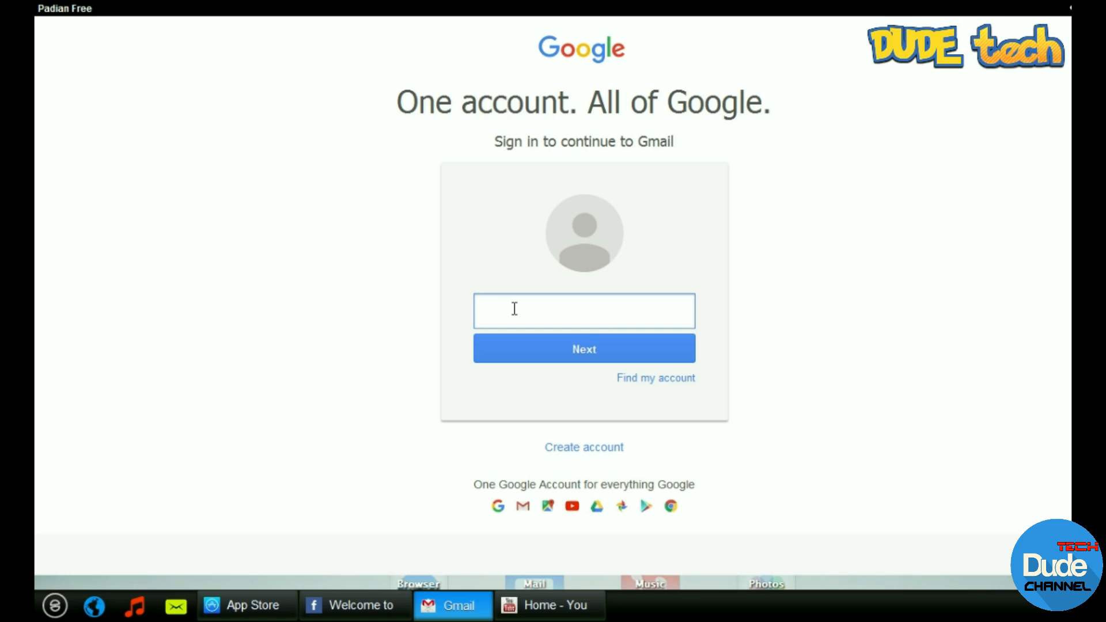
left_click(583, 311)
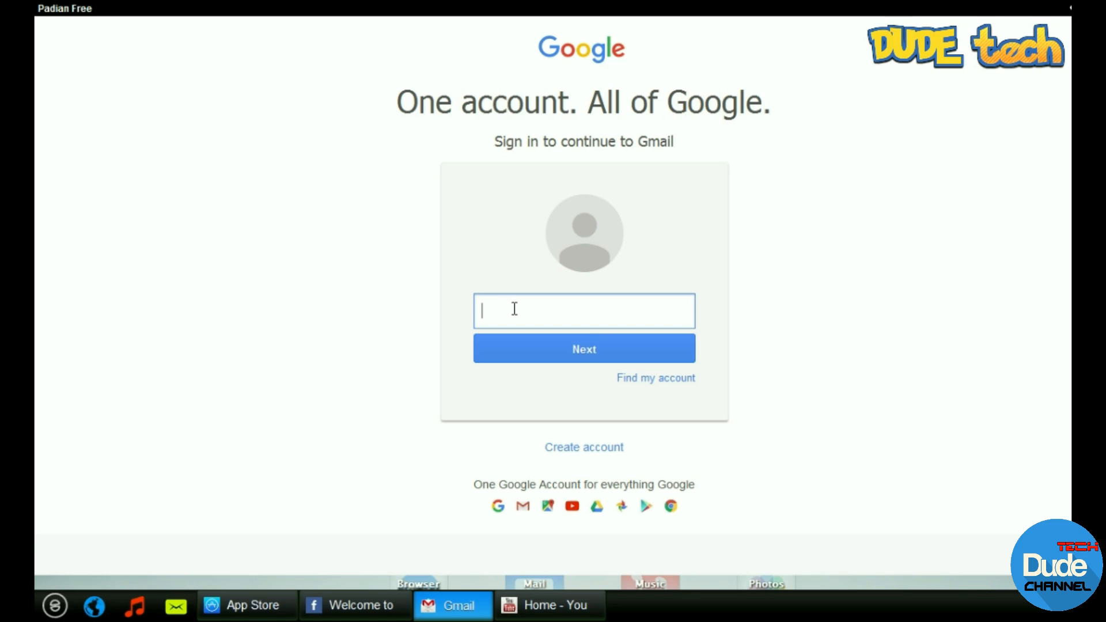
mouse_move(481, 407)
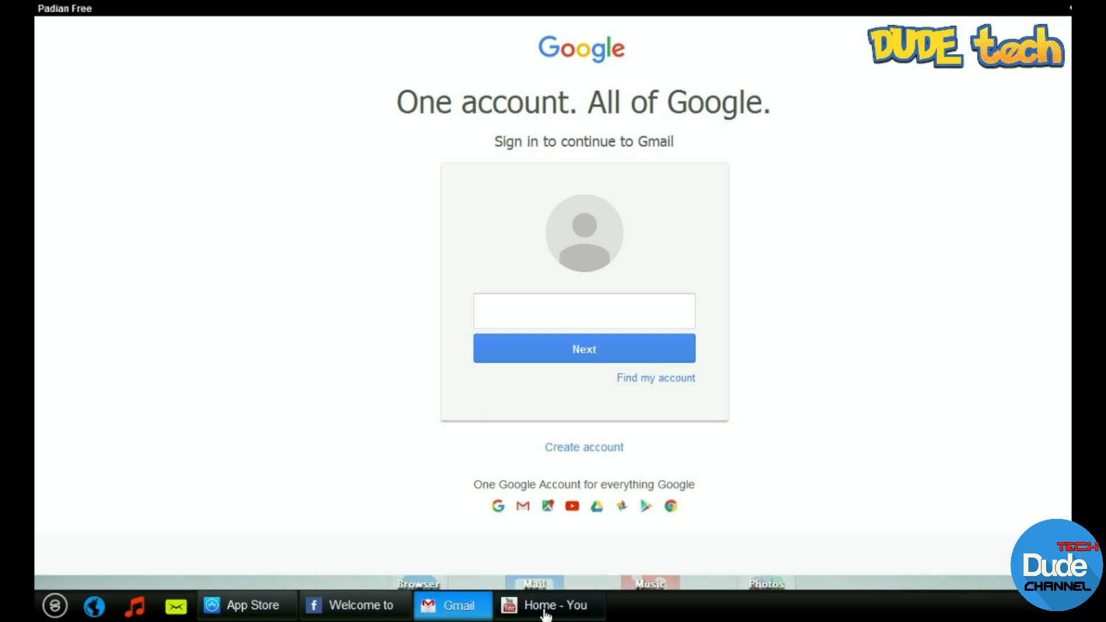
Switch to the YouTube app to show its home feed of videos and trailers.
left_click(549, 604)
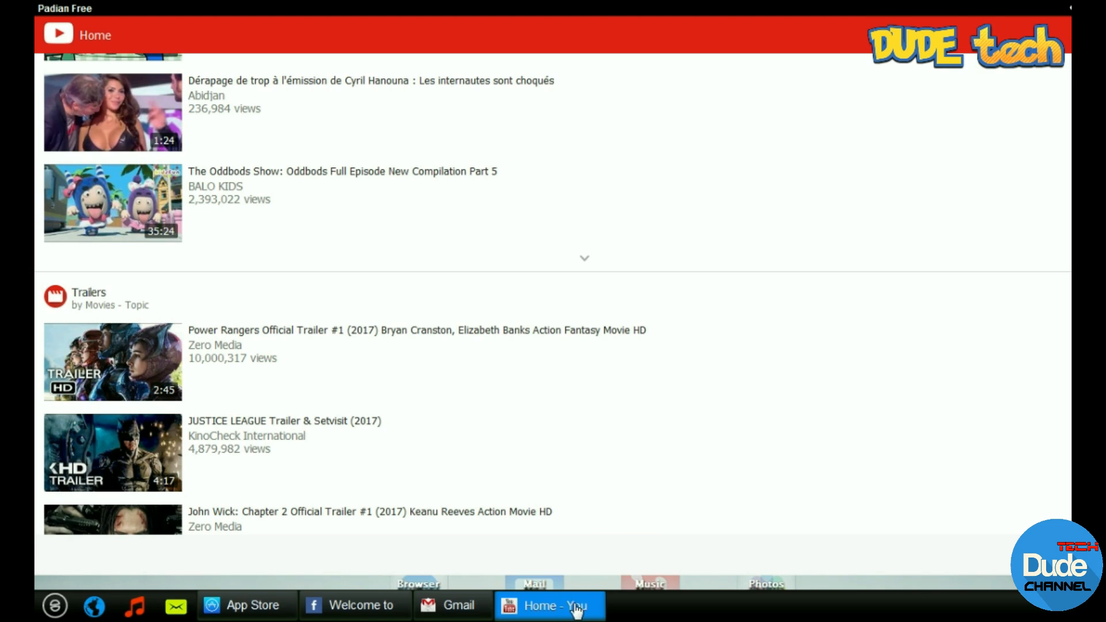
mouse_move(725, 493)
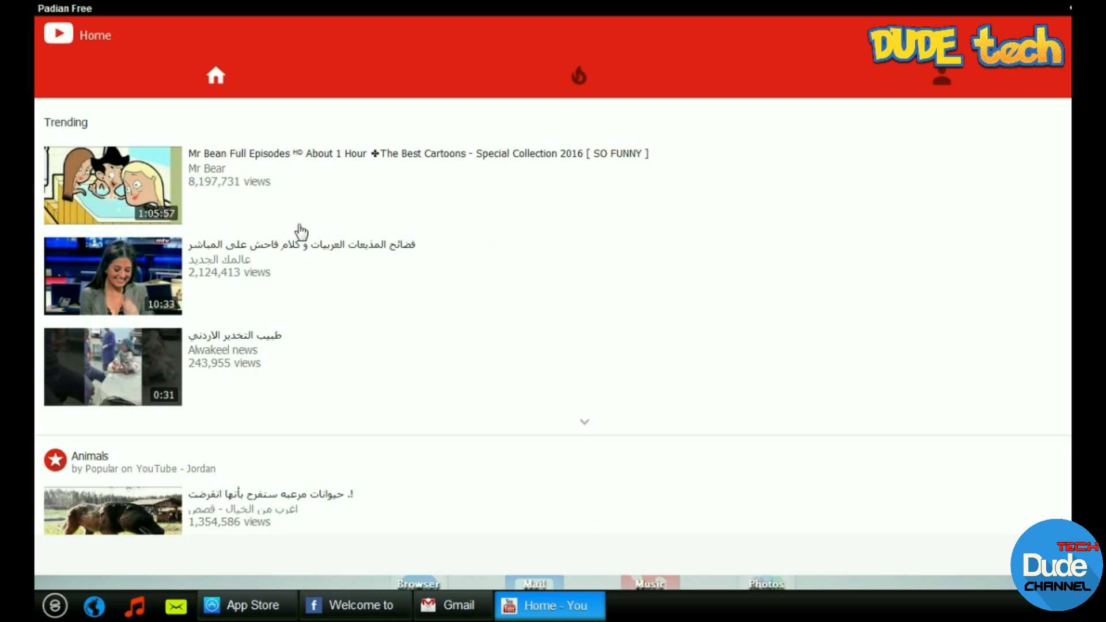
mouse_move(579, 75)
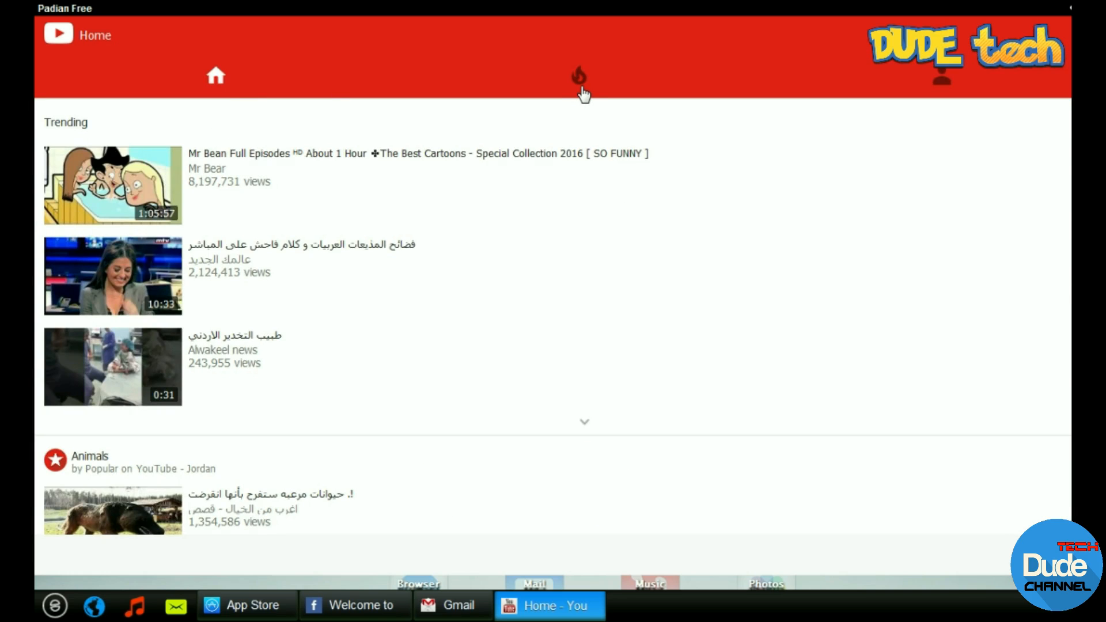
mouse_move(943, 95)
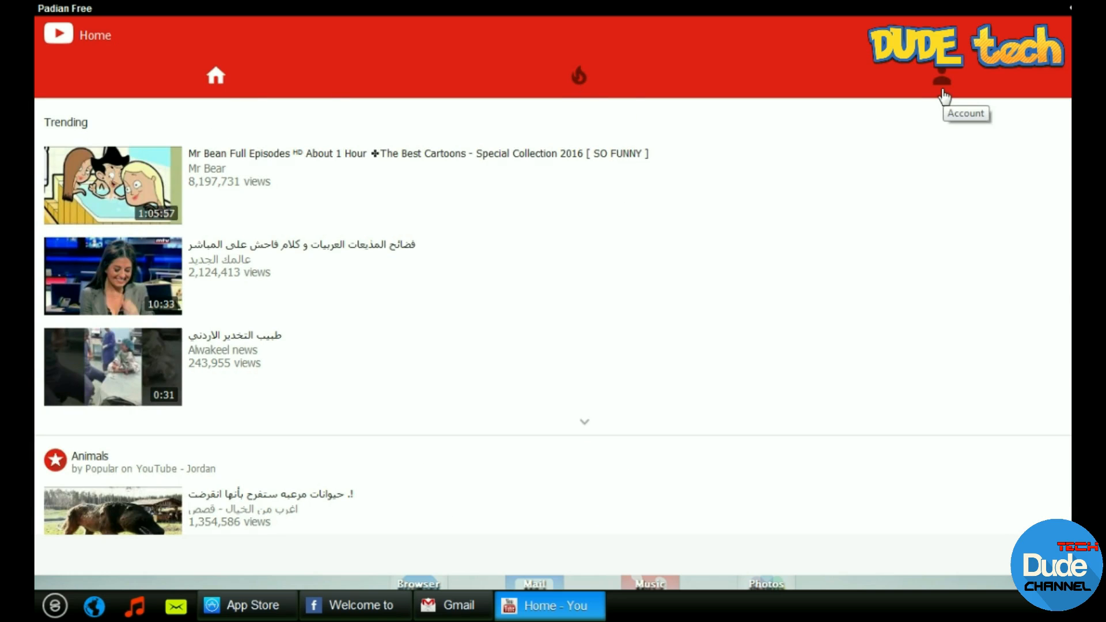
mouse_move(1068, 266)
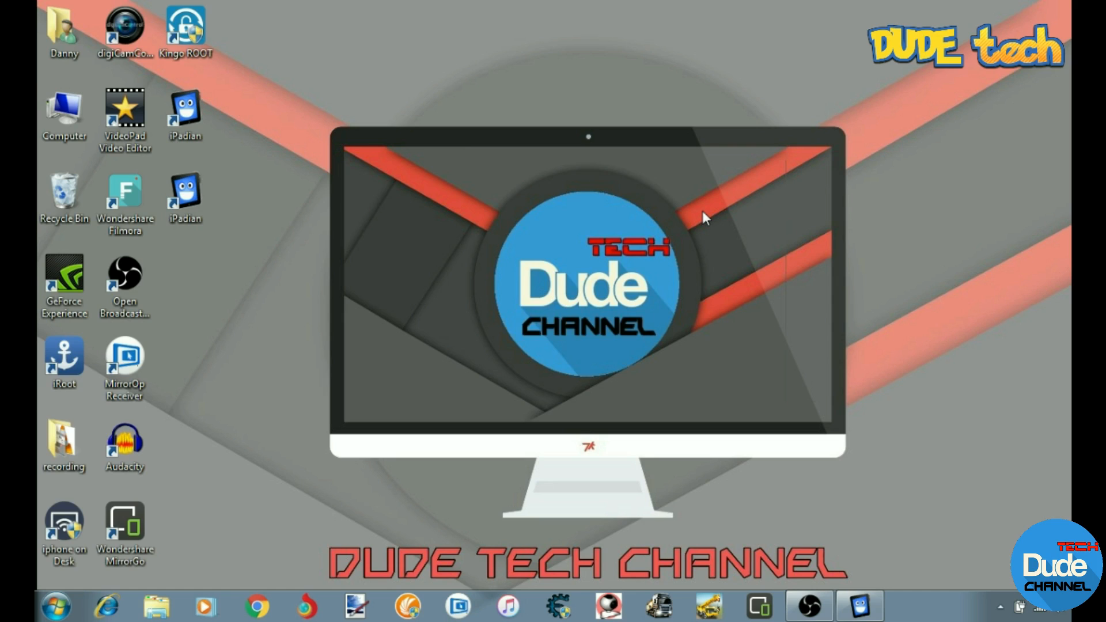
mouse_move(412, 137)
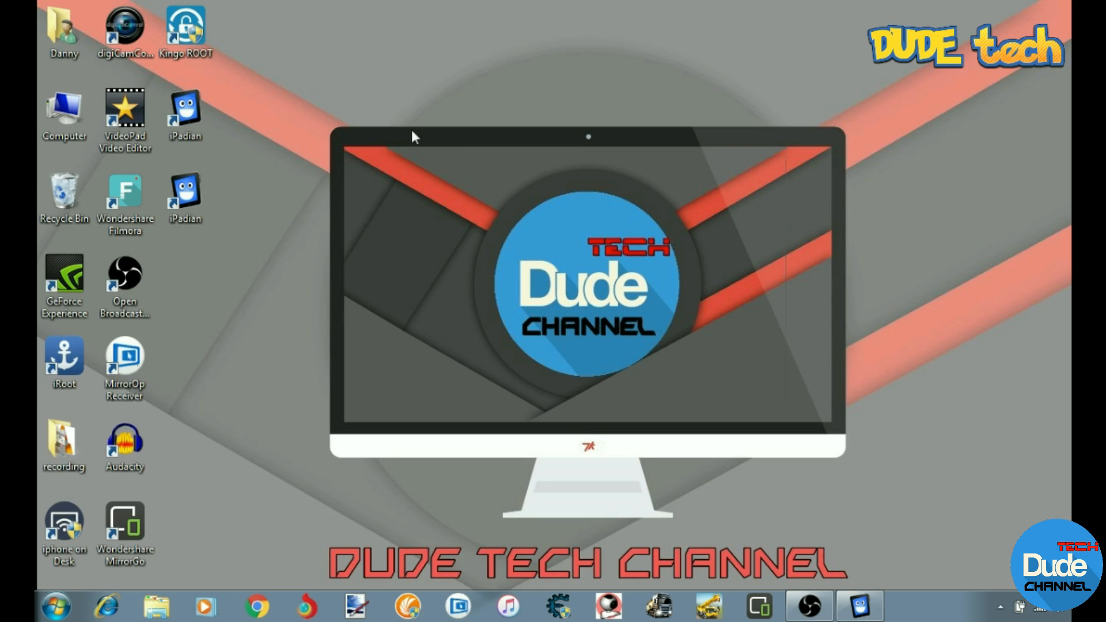
mouse_move(399, 279)
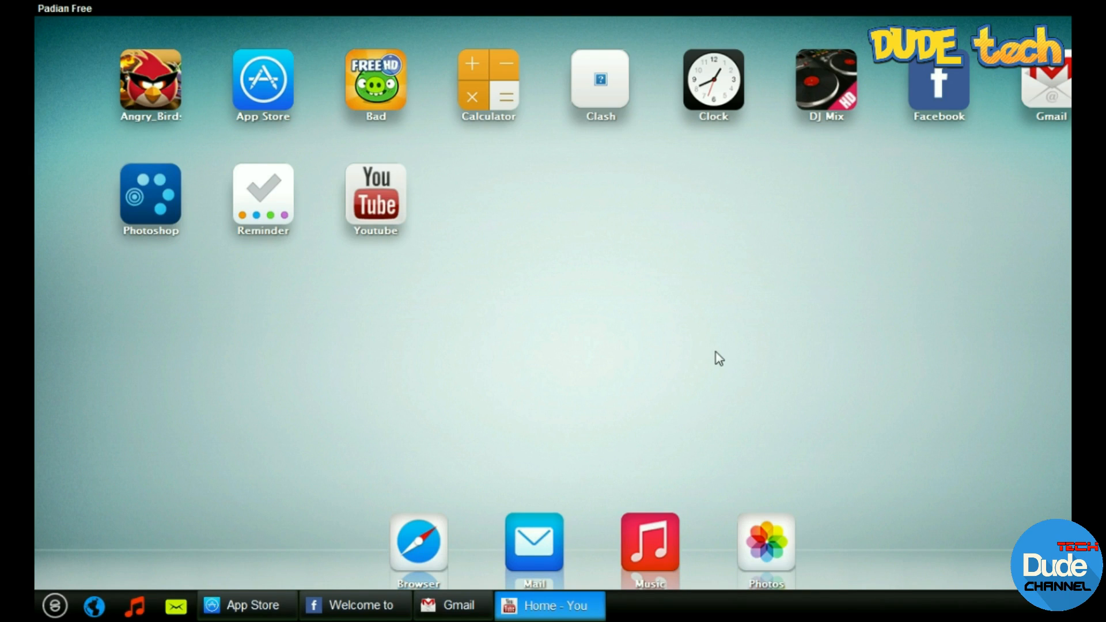
mouse_move(655, 225)
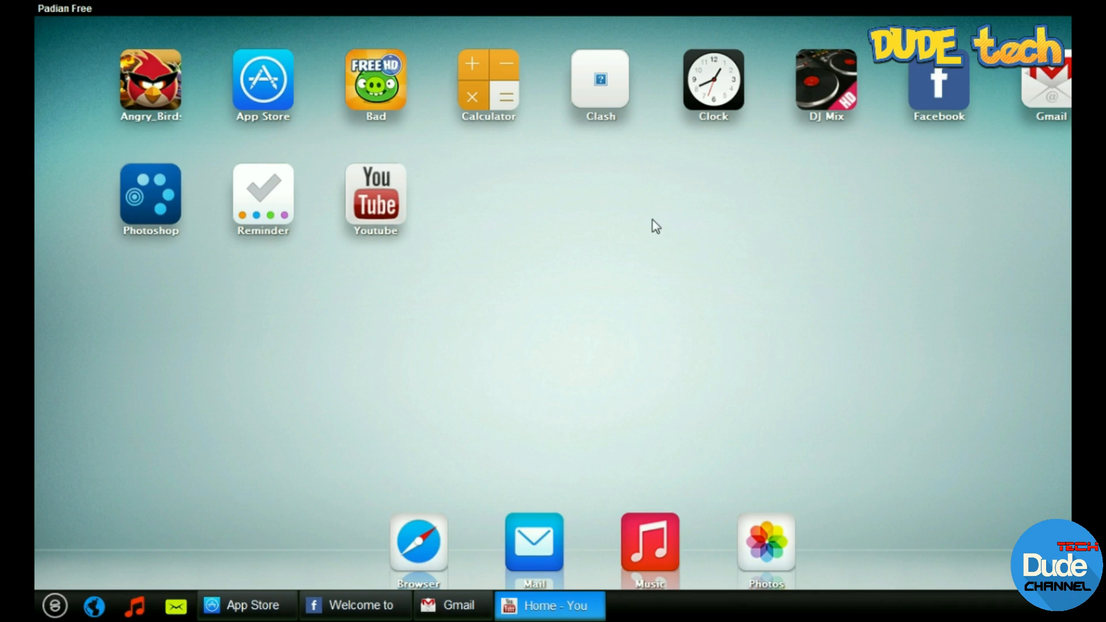
Open the World Clocks app from the iPadian home screen.
left_click(712, 79)
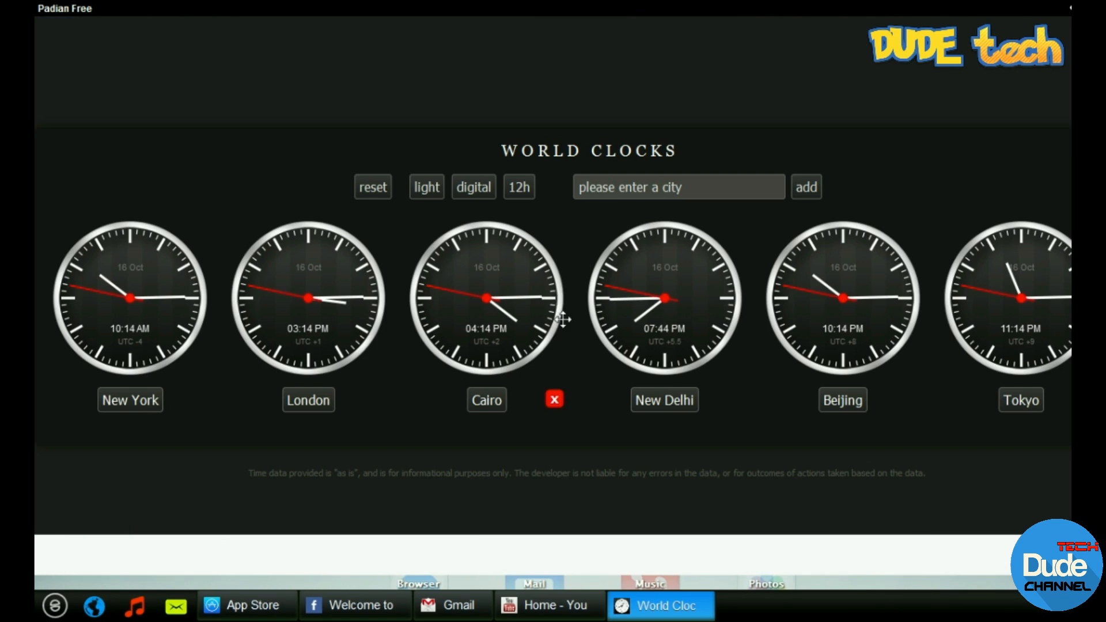
mouse_move(908, 330)
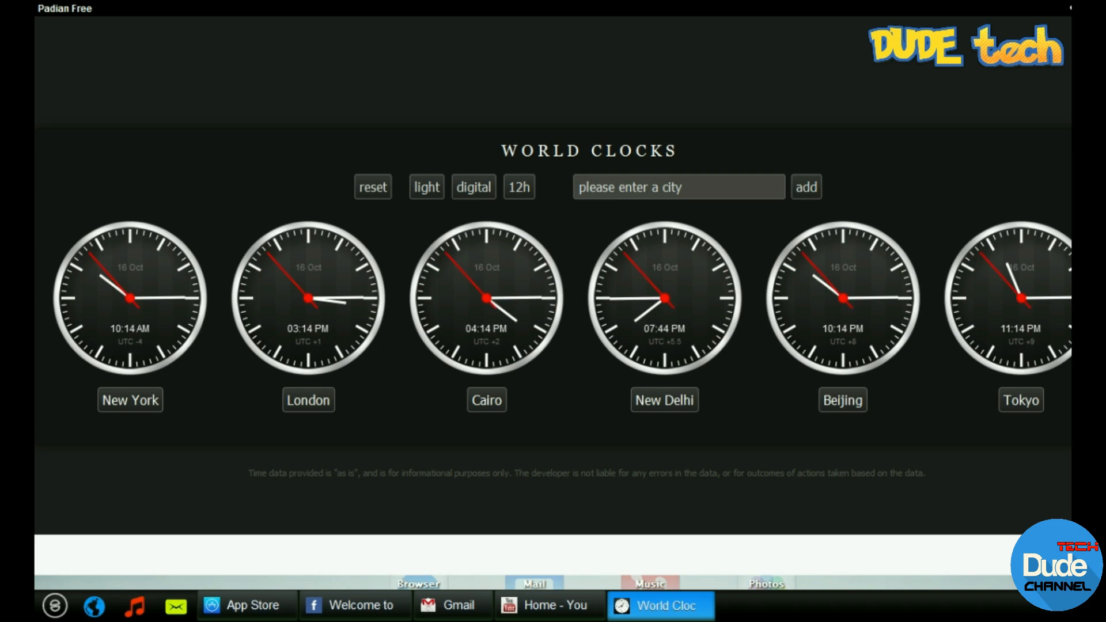
Close the World Clocks, YouTube and Gmail apps from the iPadian taskbar.
left_click(547, 604)
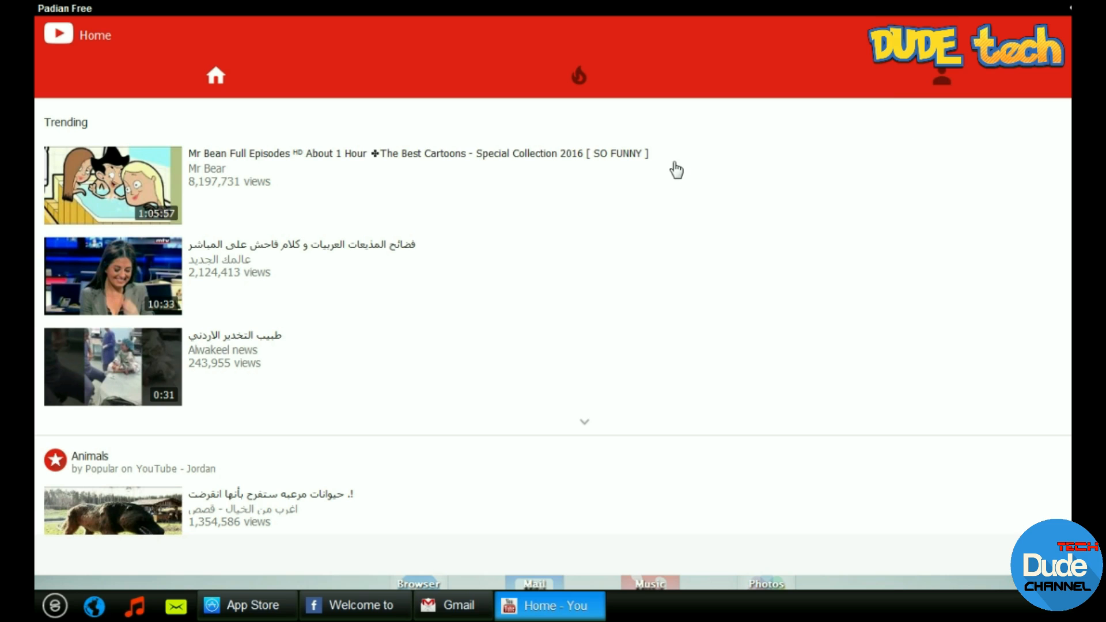
left_click(449, 605)
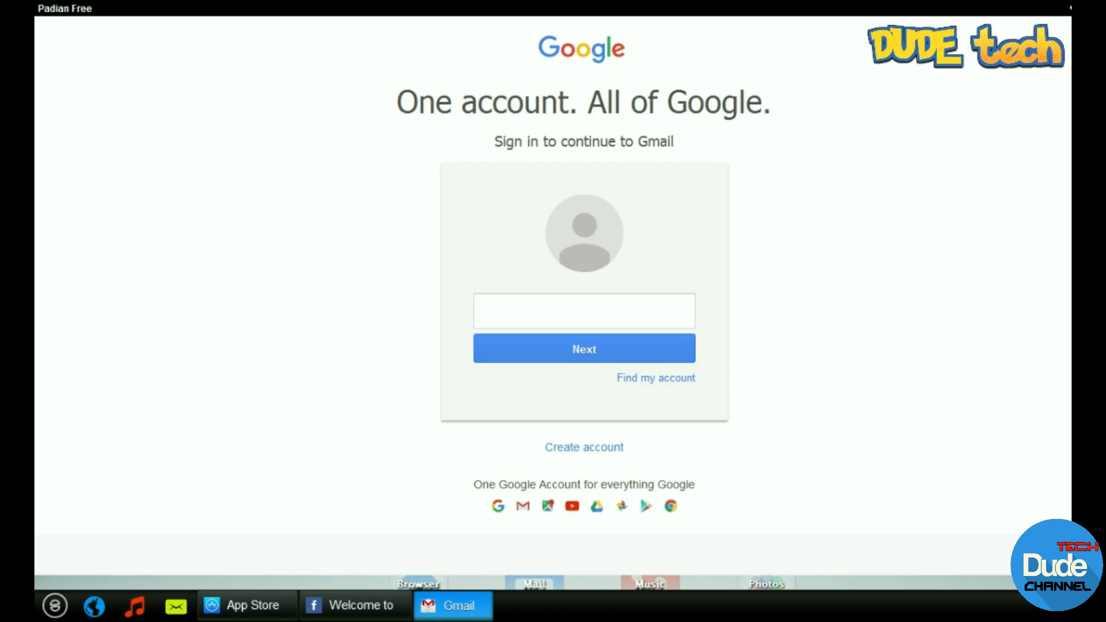
left_click(243, 604)
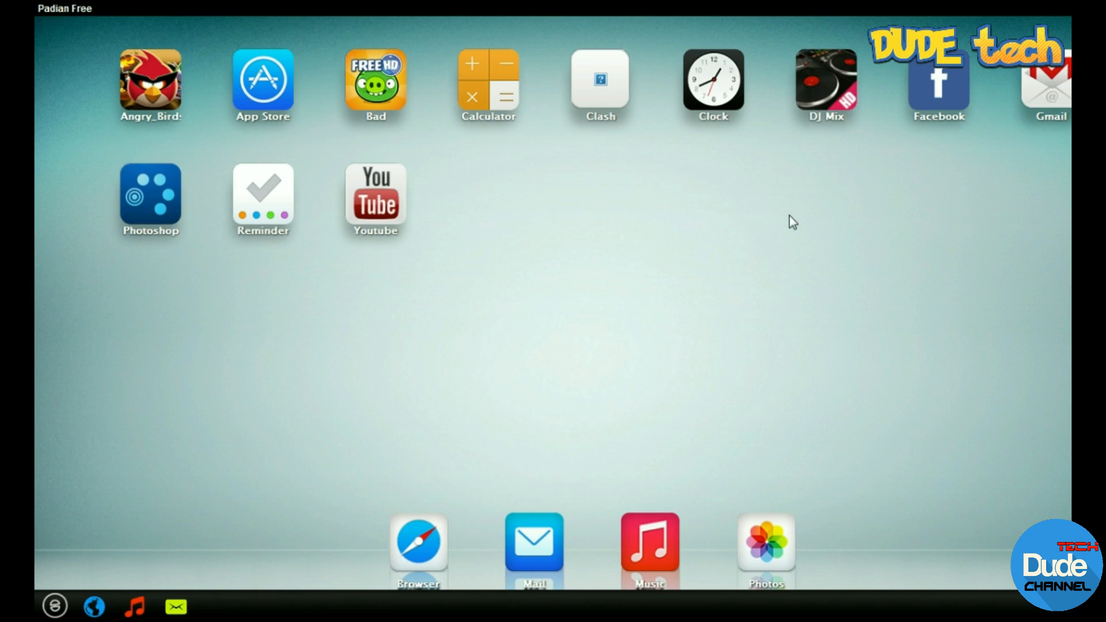
mouse_move(255, 274)
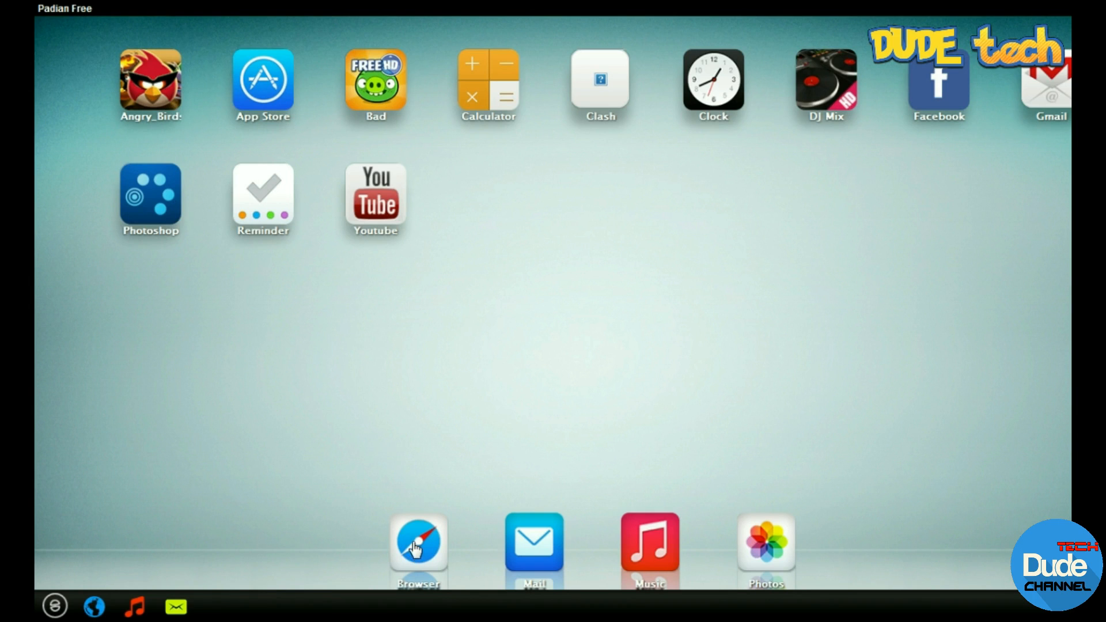
mouse_move(299, 192)
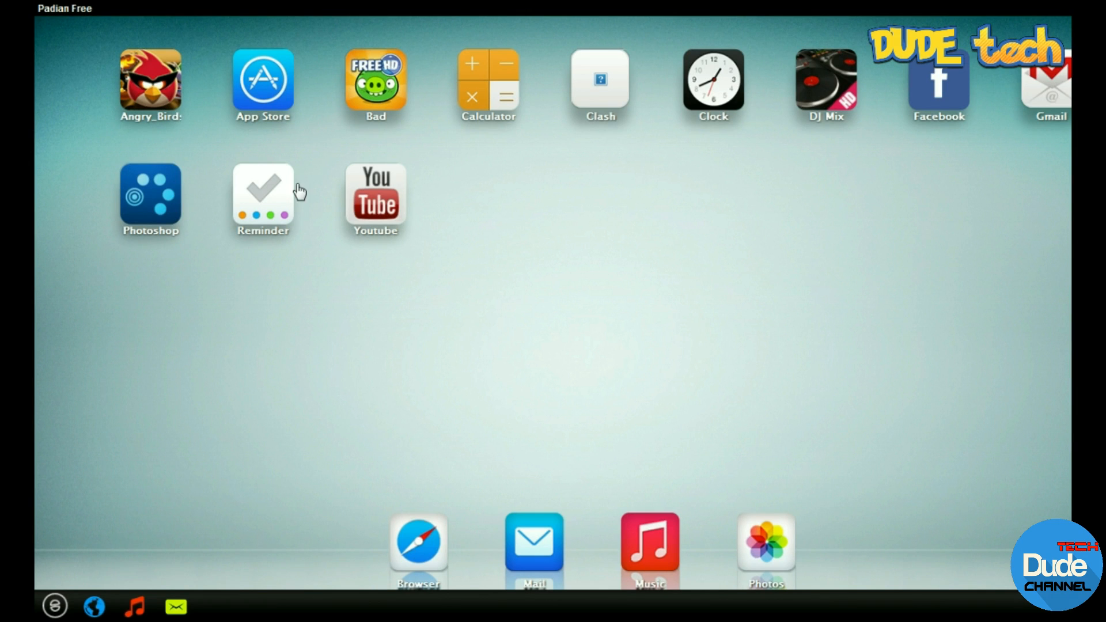
mouse_move(146, 94)
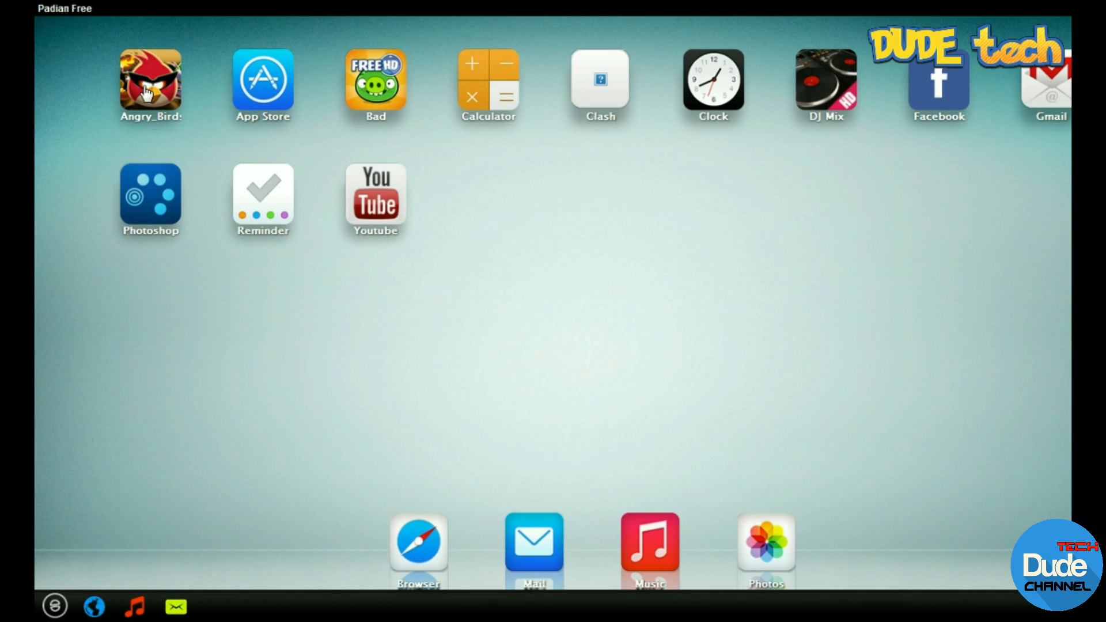
Launch Bad Piggies from the iPadian home screen.
left_click(149, 79)
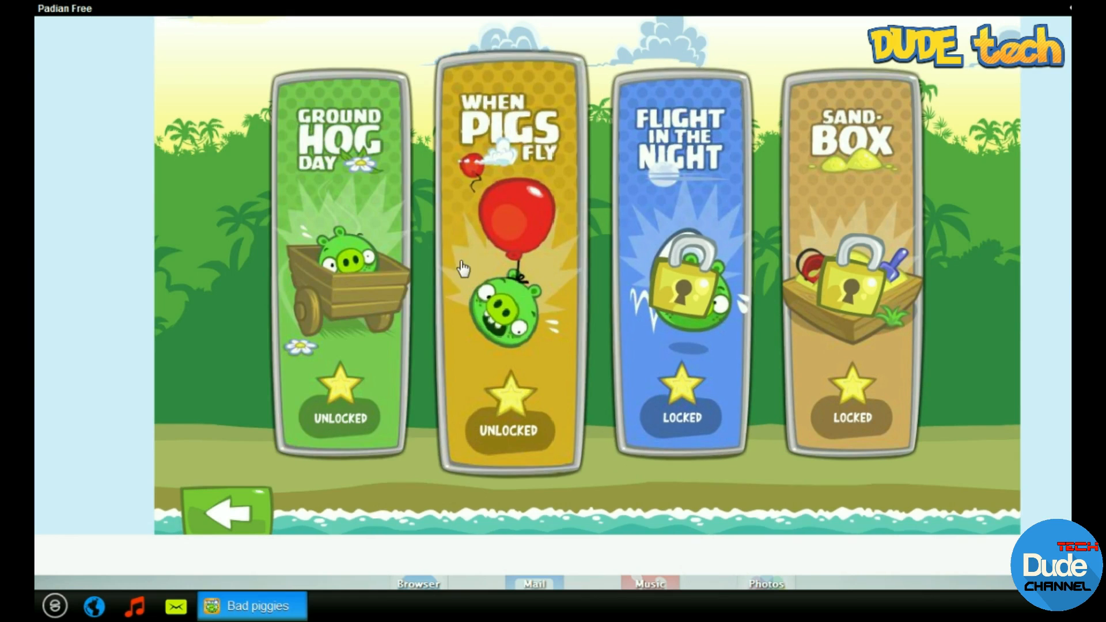
left_click(226, 512)
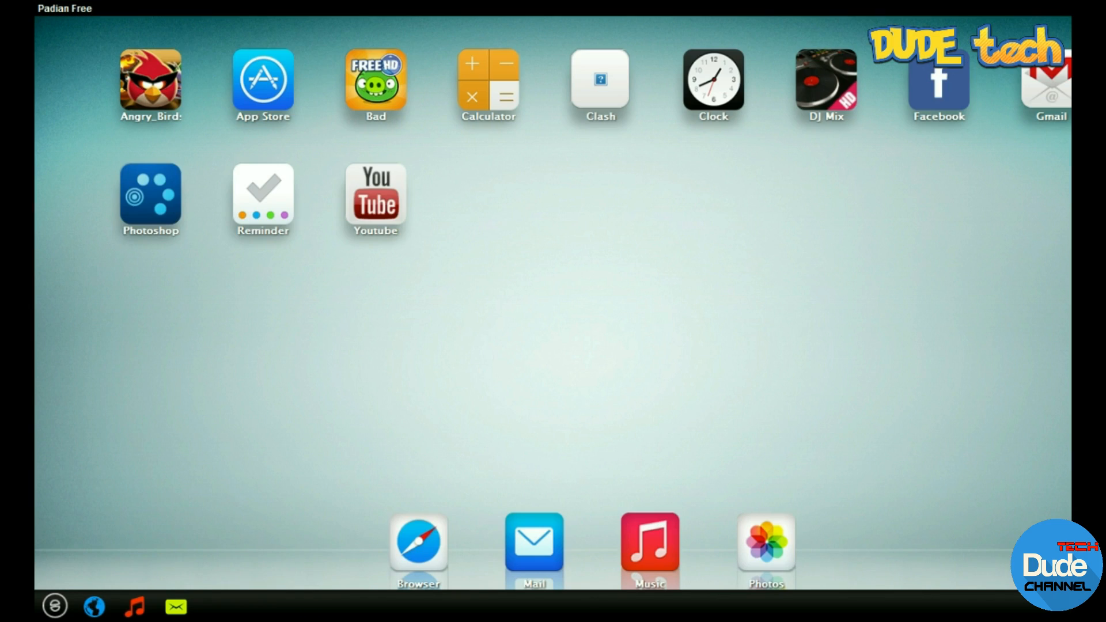
mouse_move(654, 251)
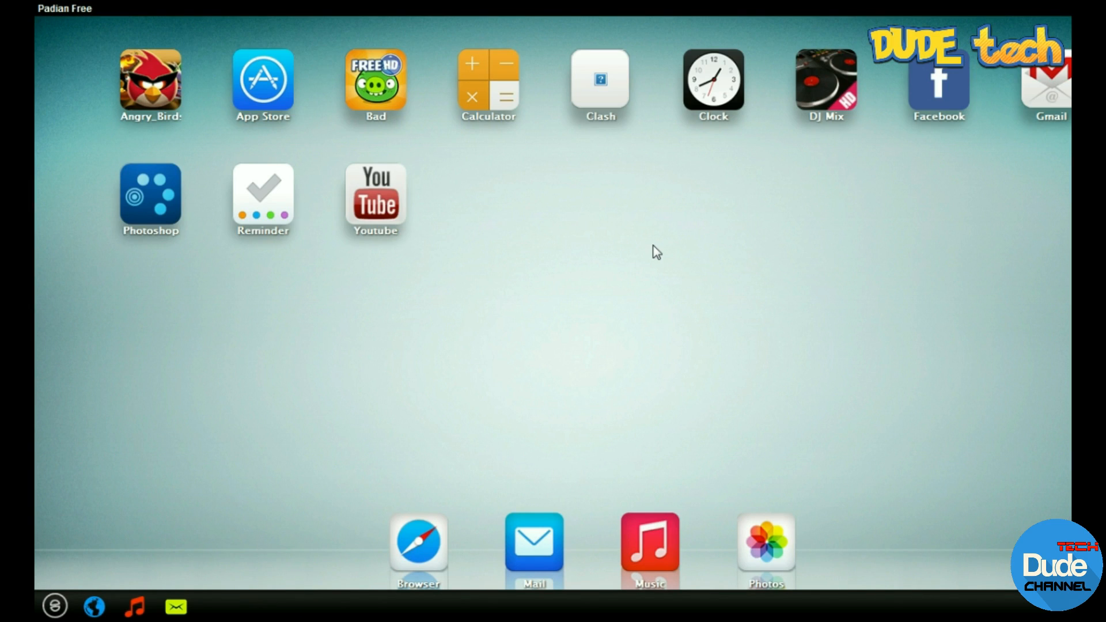
mouse_move(277, 313)
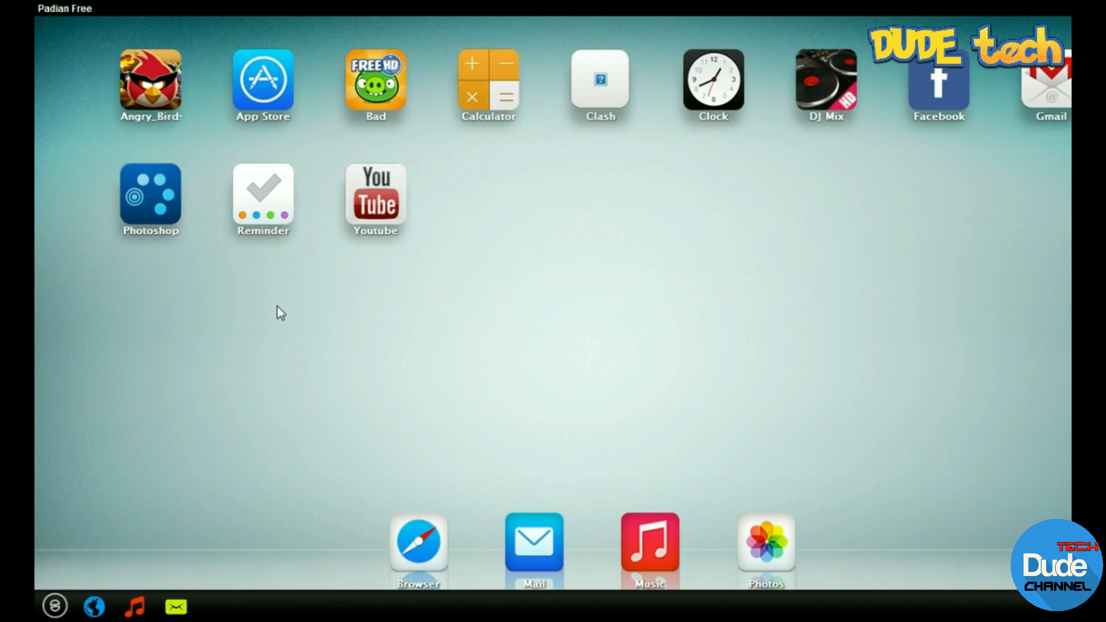
mouse_move(240, 327)
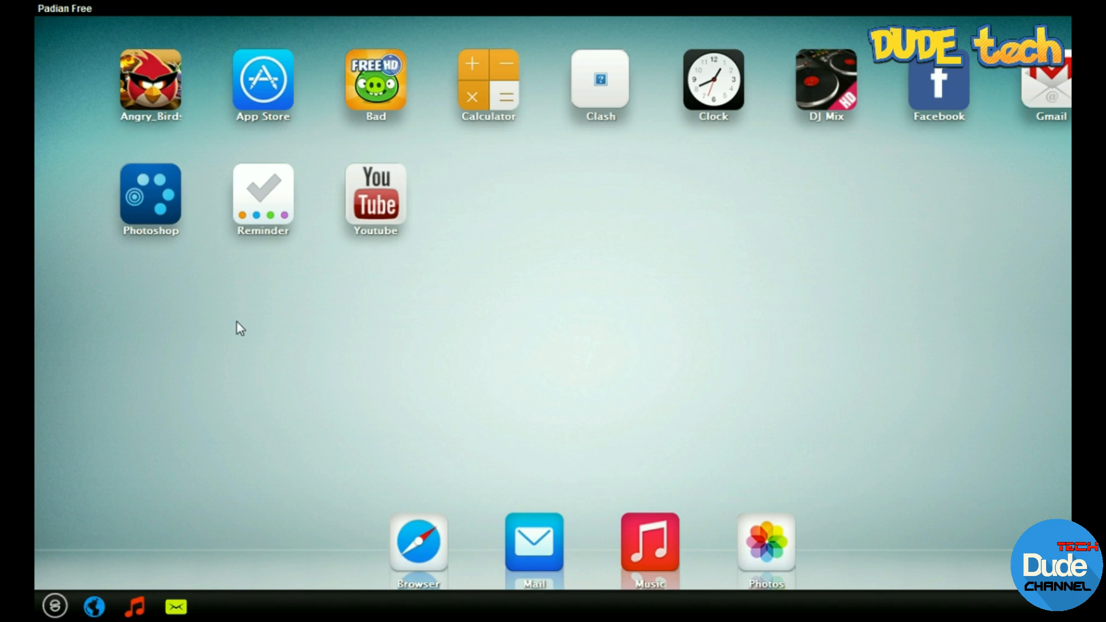
mouse_move(150, 197)
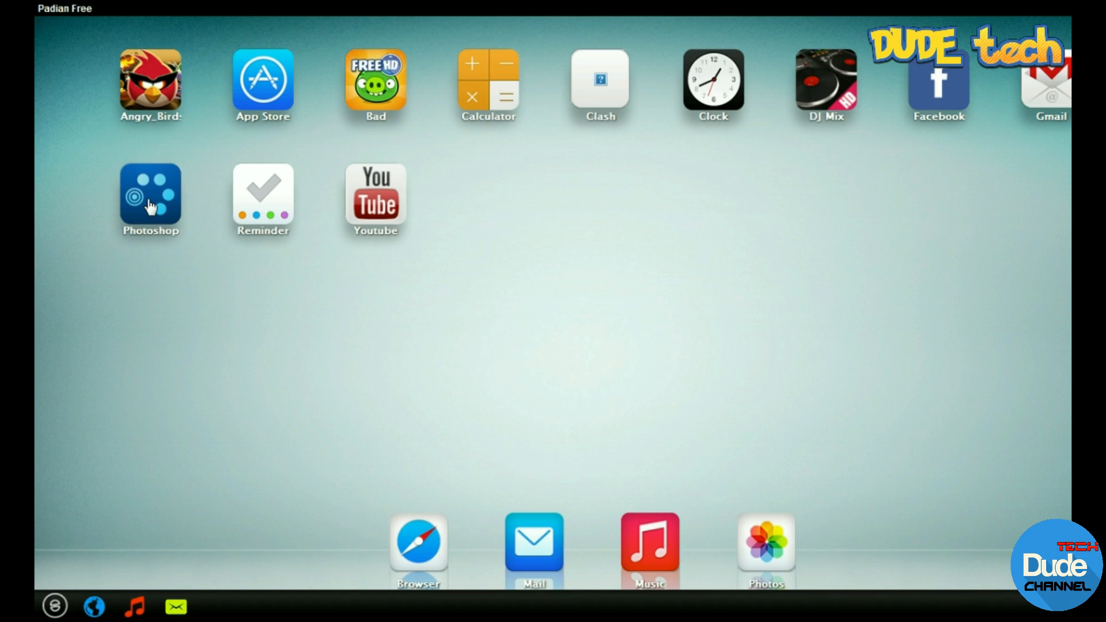
mouse_move(663, 311)
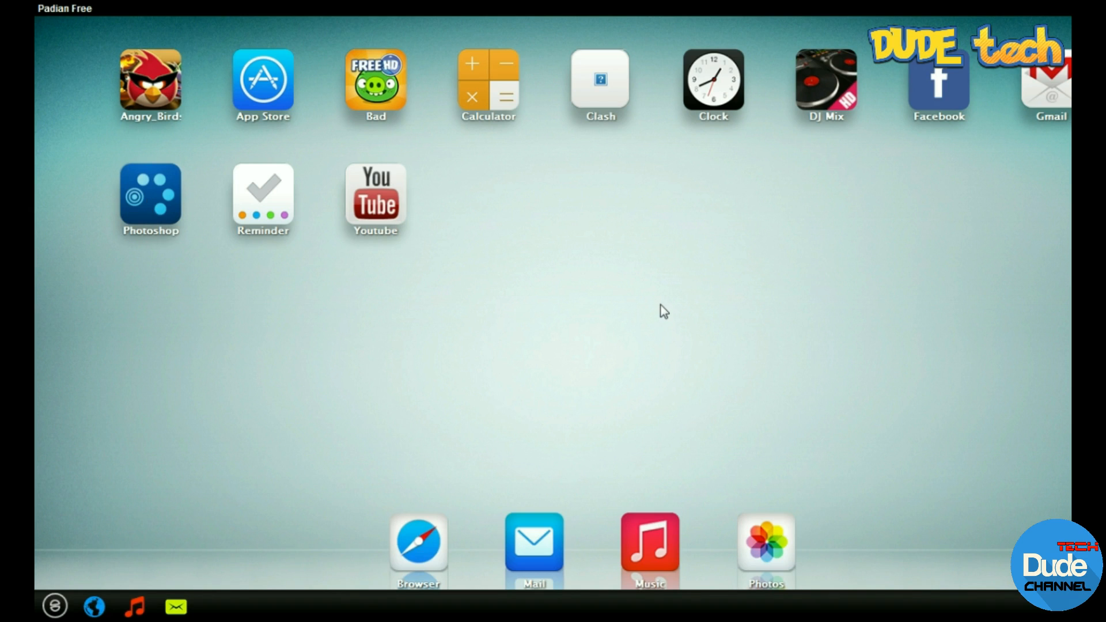